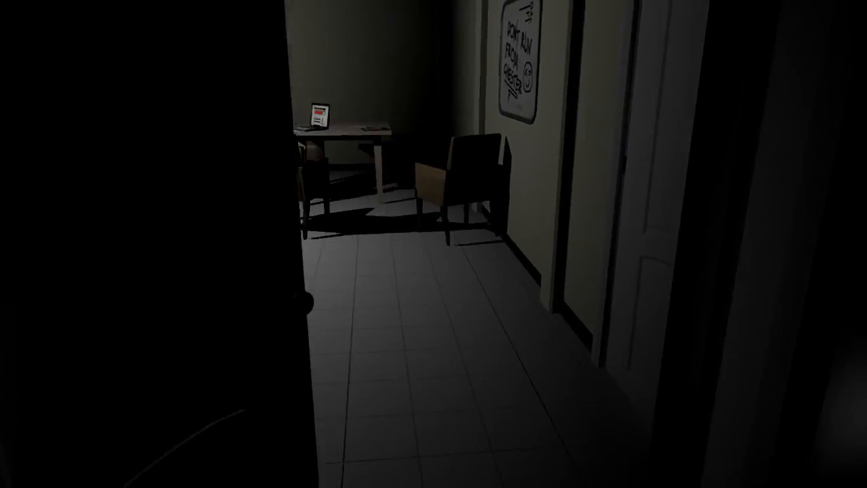
{"action": "mouse_move", "coordinate": [434, 243]}
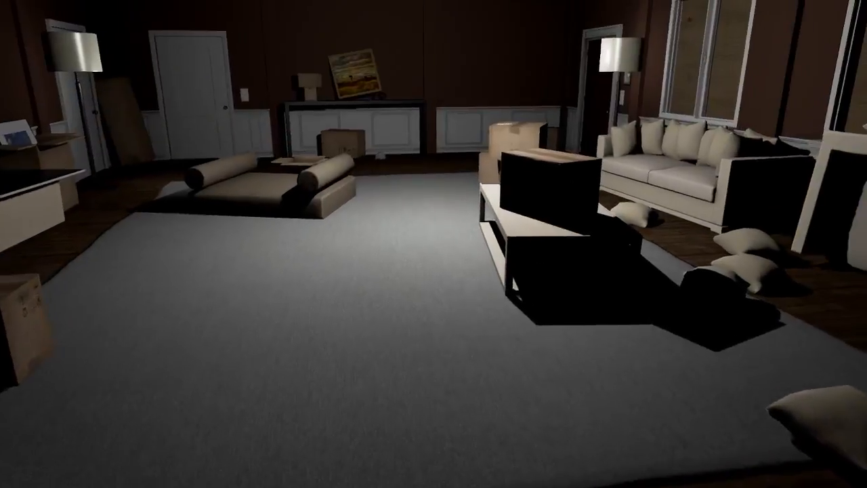
{"action": "mouse_move", "coordinate": [434, 244]}
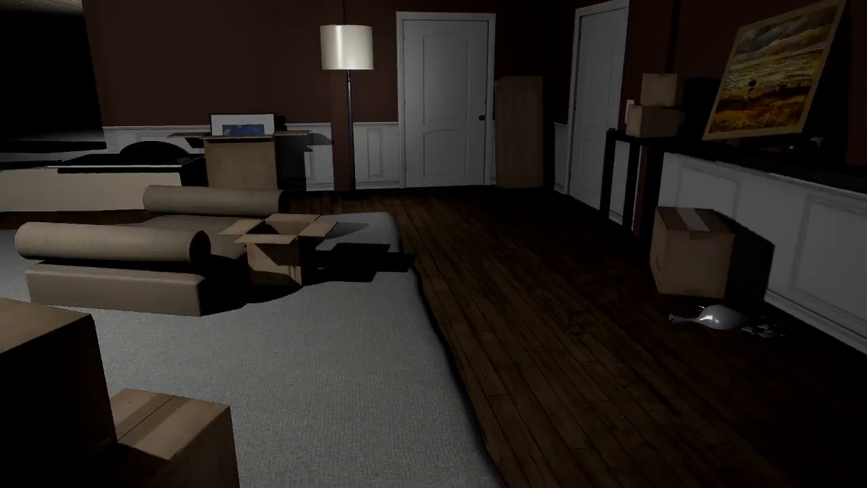
{"action": "mouse_move", "coordinate": [434, 244]}
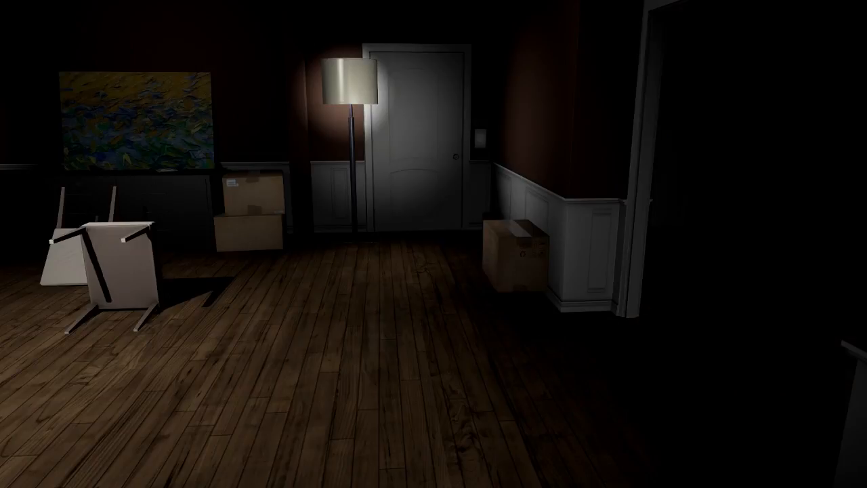
{"action": "mouse_move", "coordinate": [434, 244]}
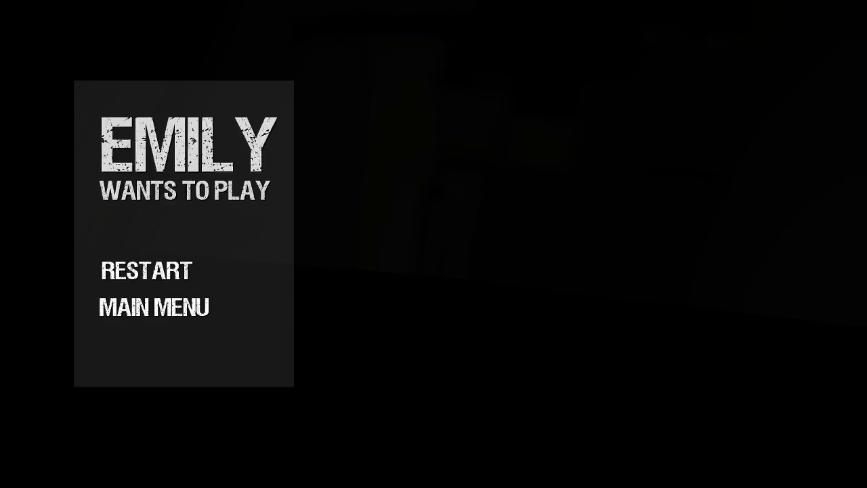
{"action": "mouse_move", "coordinate": [147, 272]}
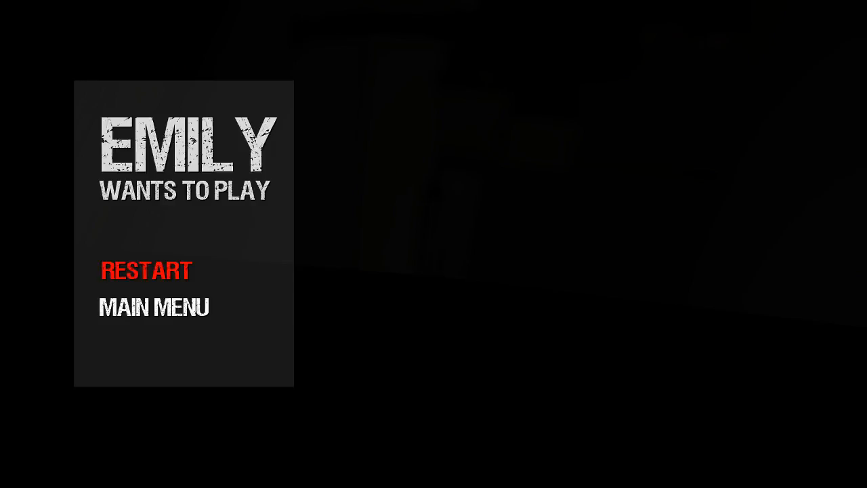